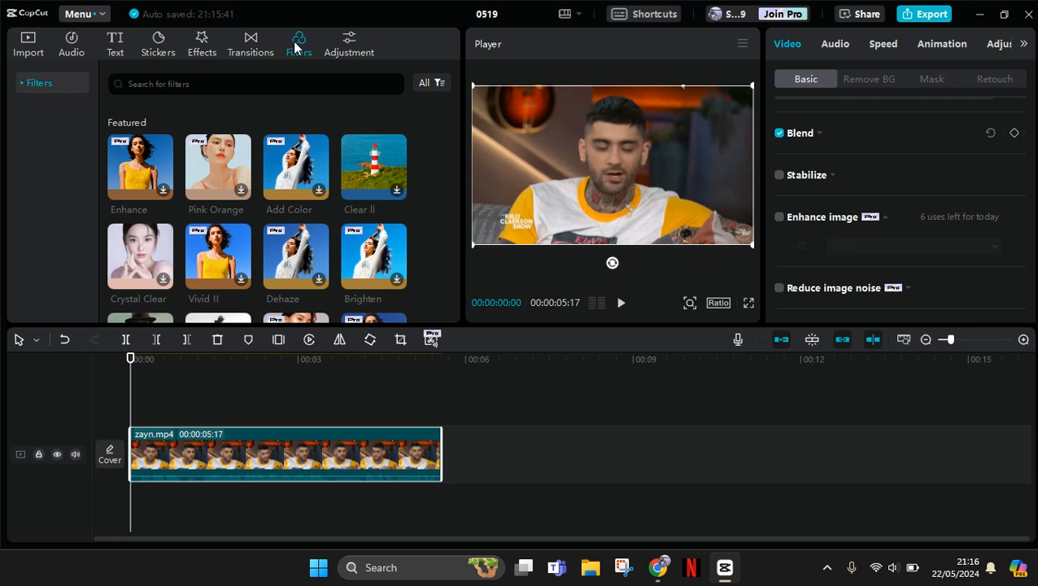
Search the filter library for 'berlin' and preview the Berlin filter on the clip
{"action": "left_click", "coordinate": [225, 456]}
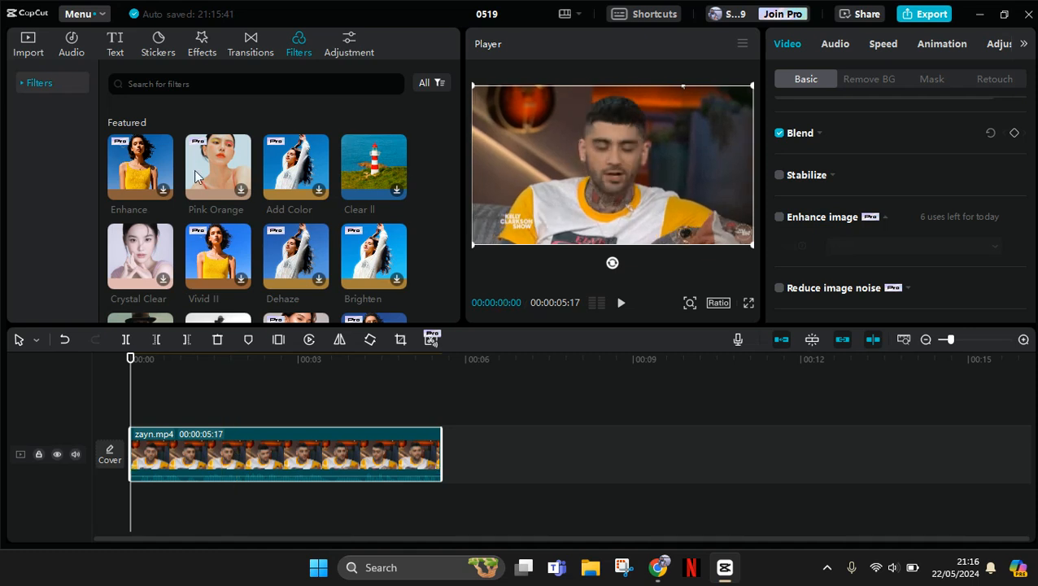
{"action": "mouse_move", "coordinate": [293, 48]}
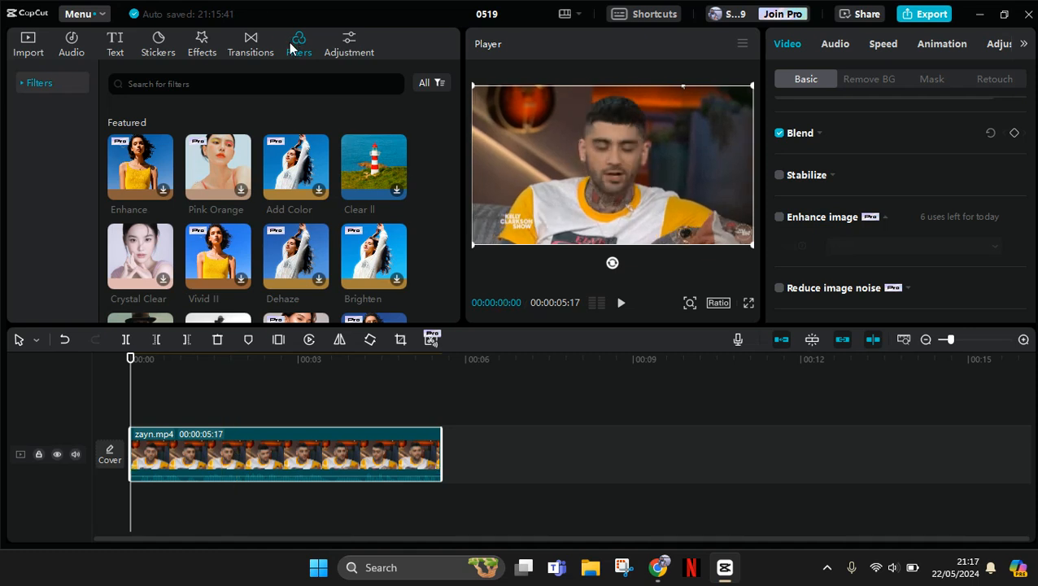
{"action": "left_click", "coordinate": [239, 85]}
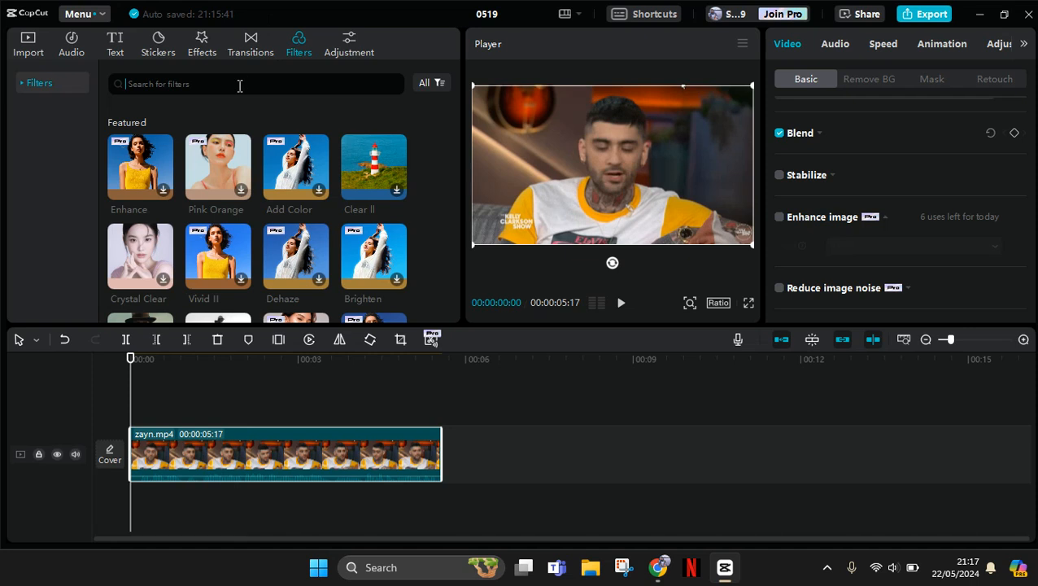
{"action": "type", "text": "berlin"}
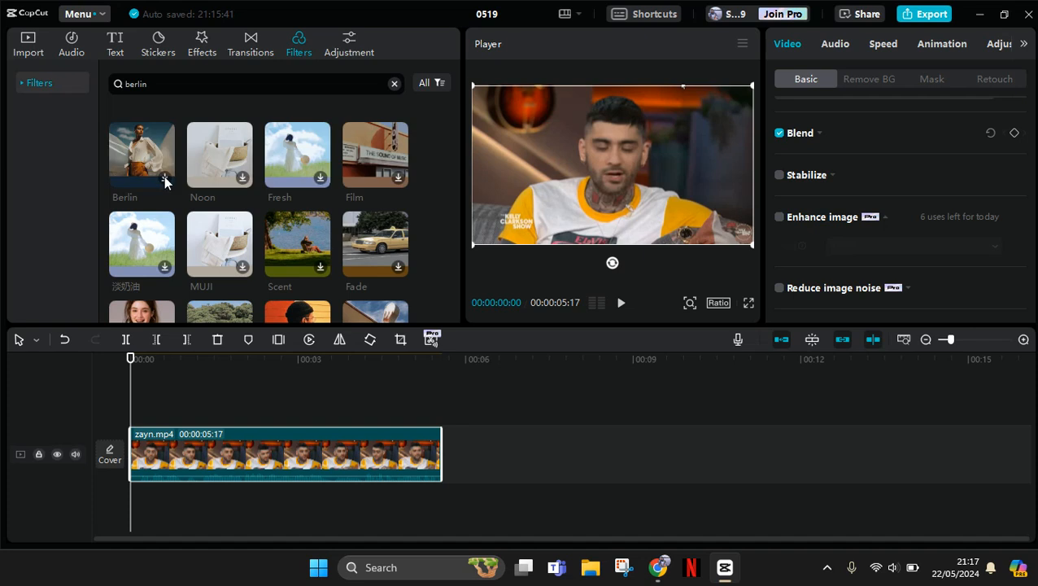
{"action": "left_click", "coordinate": [141, 155]}
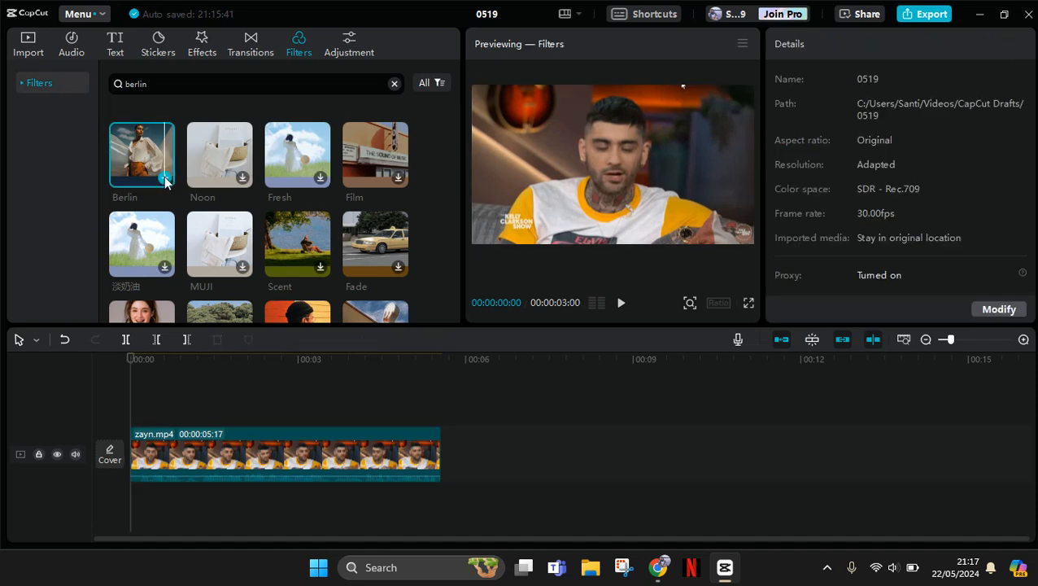
Add Berlin to the timeline, stretch it over the whole clip and lower its intensity to 72
{"action": "double_click", "coordinate": [142, 153]}
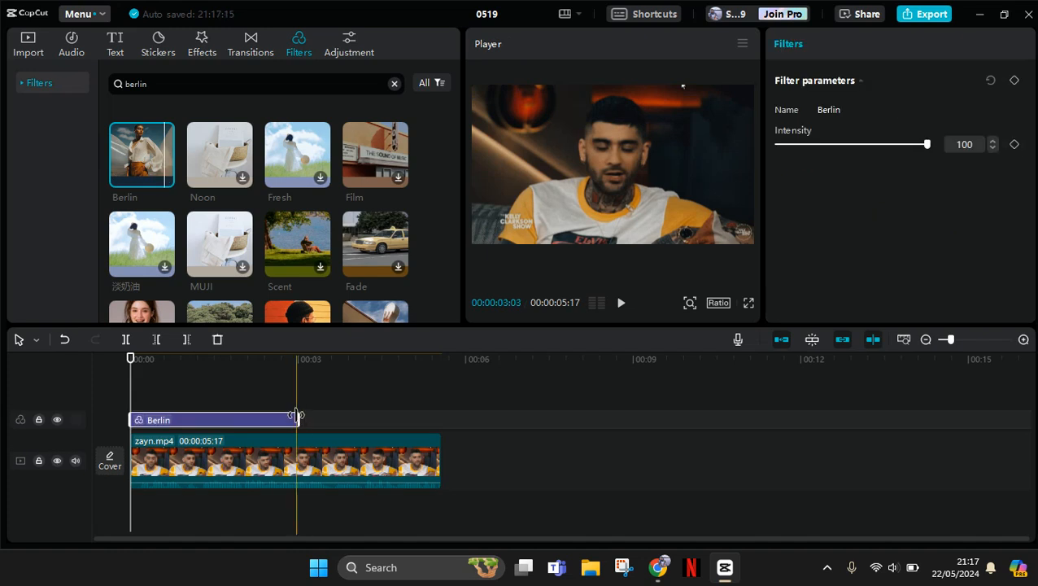
{"action": "left_click_drag", "start_coordinate": [296, 420], "coordinate": [436, 420]}
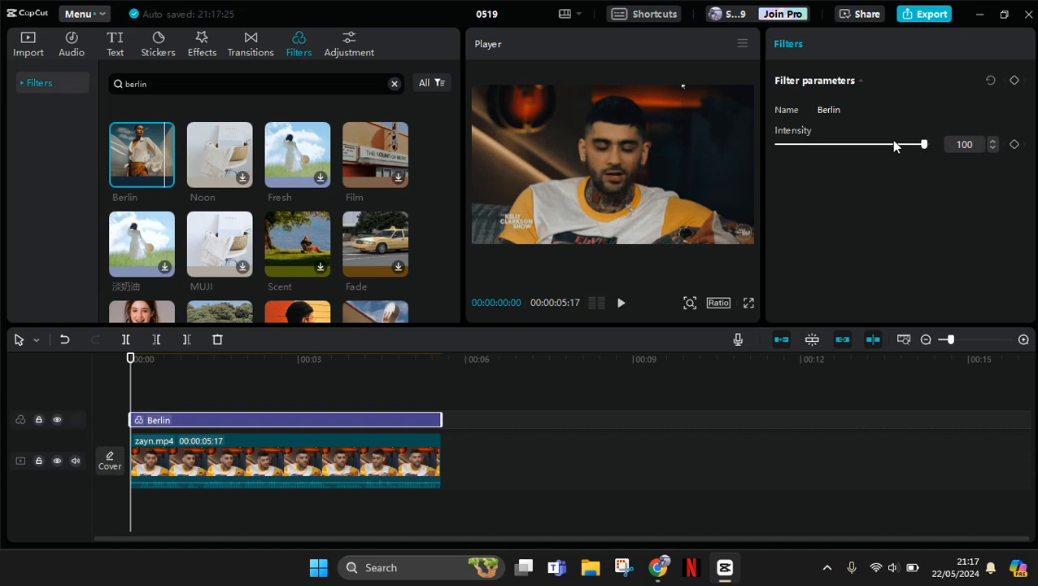
{"action": "left_click_drag", "start_coordinate": [924, 143], "coordinate": [887, 143]}
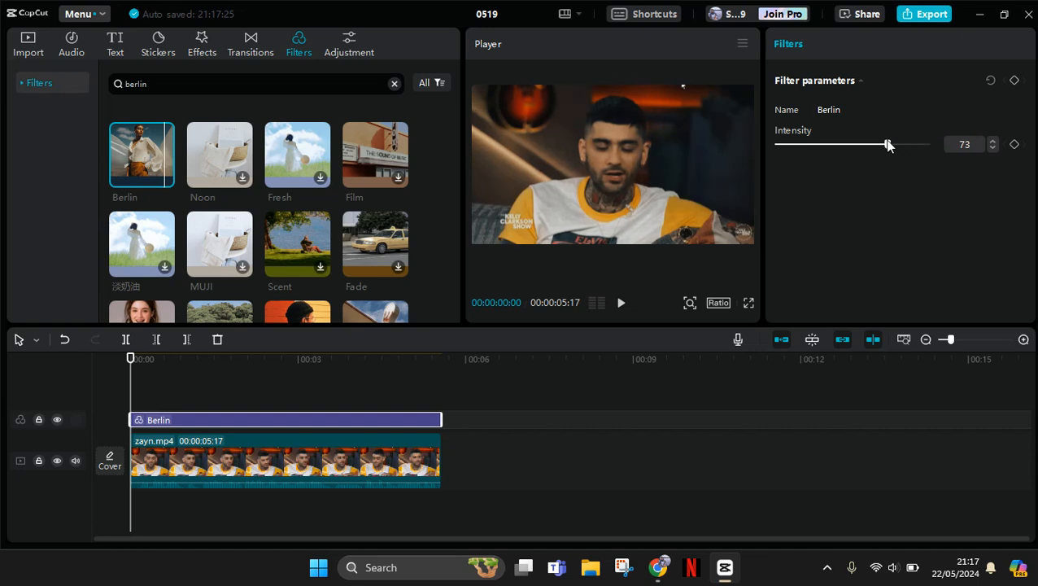
{"action": "left_click_drag", "start_coordinate": [889, 143], "coordinate": [882, 143]}
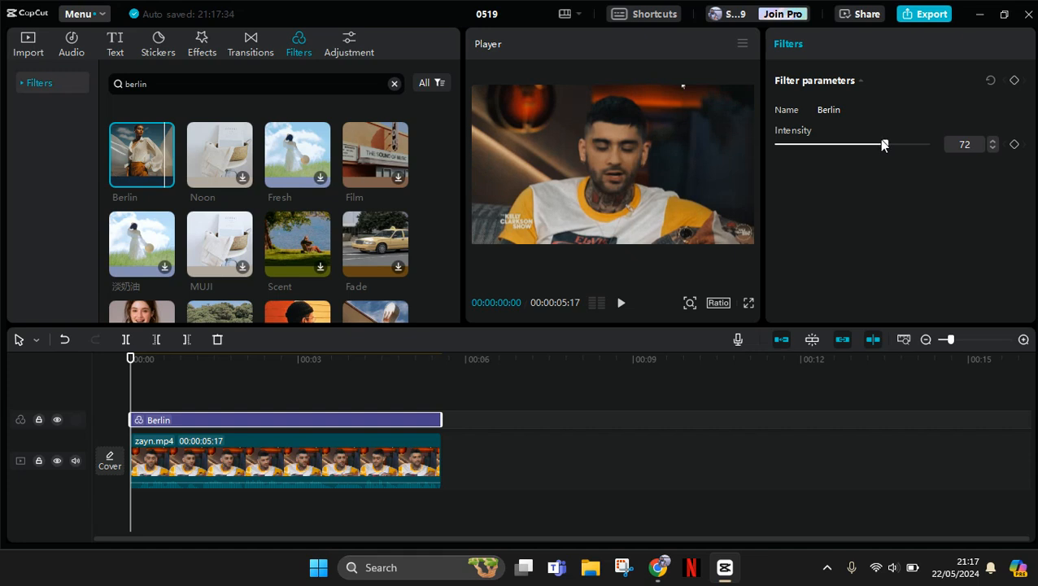
{"action": "mouse_move", "coordinate": [880, 145]}
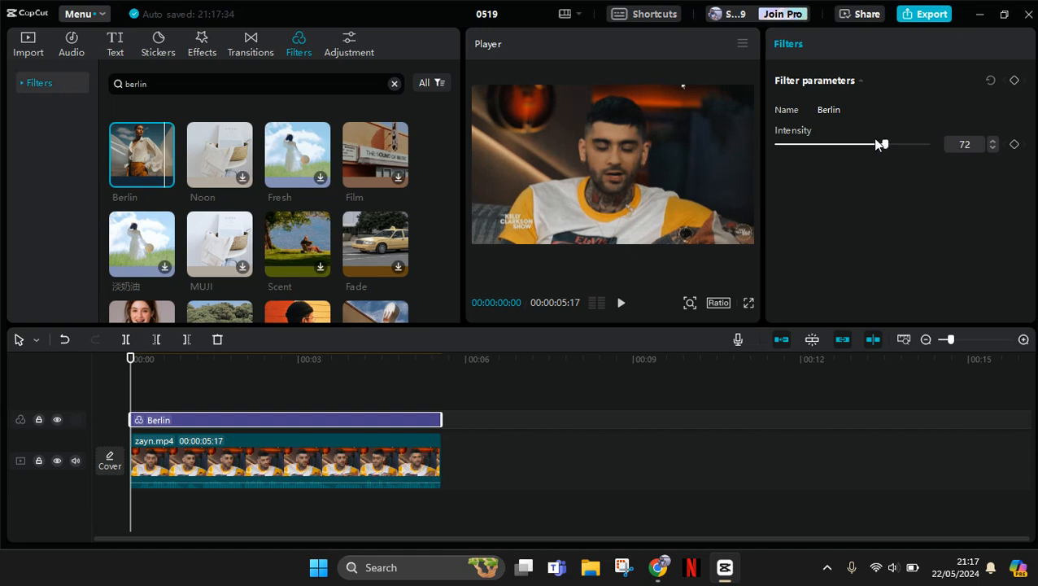
{"action": "mouse_move", "coordinate": [697, 202]}
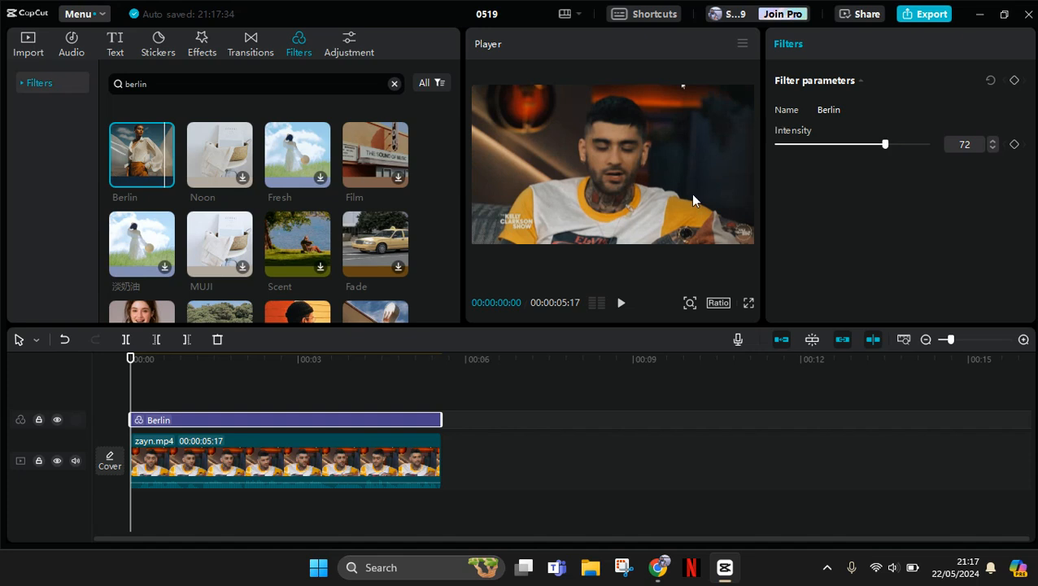
Select the clip and bring up its Adjust controls for temperature, tint and saturation
{"action": "left_click", "coordinate": [284, 464]}
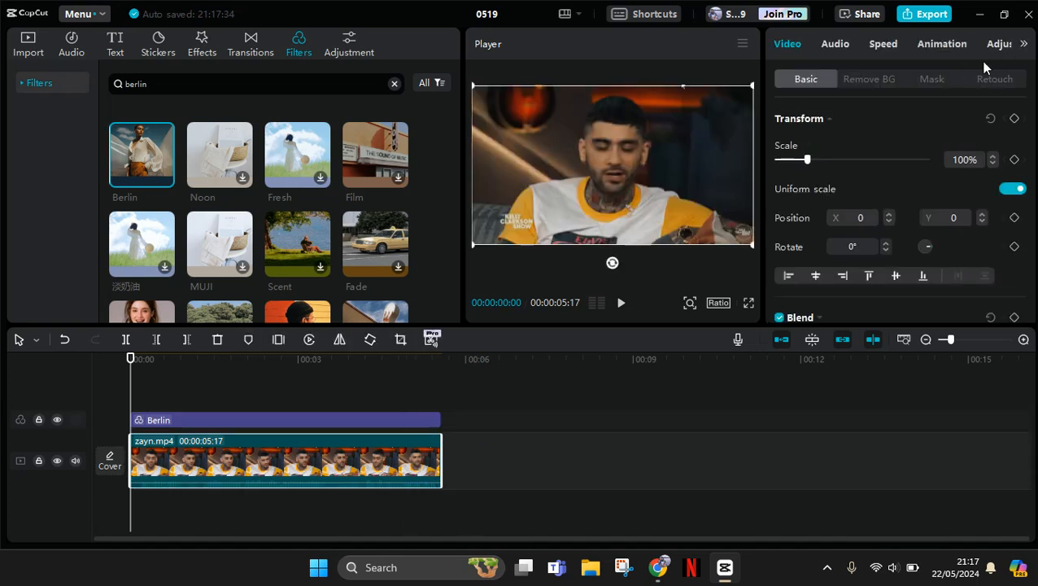
{"action": "left_click", "coordinate": [974, 42]}
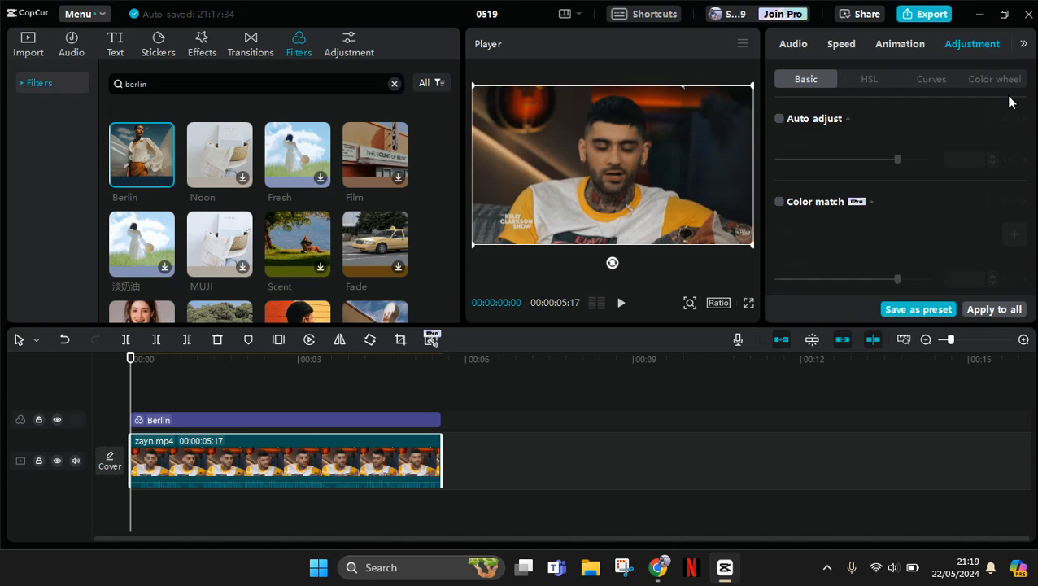
{"action": "scroll", "scroll_direction": "down", "scroll_amount": 3}
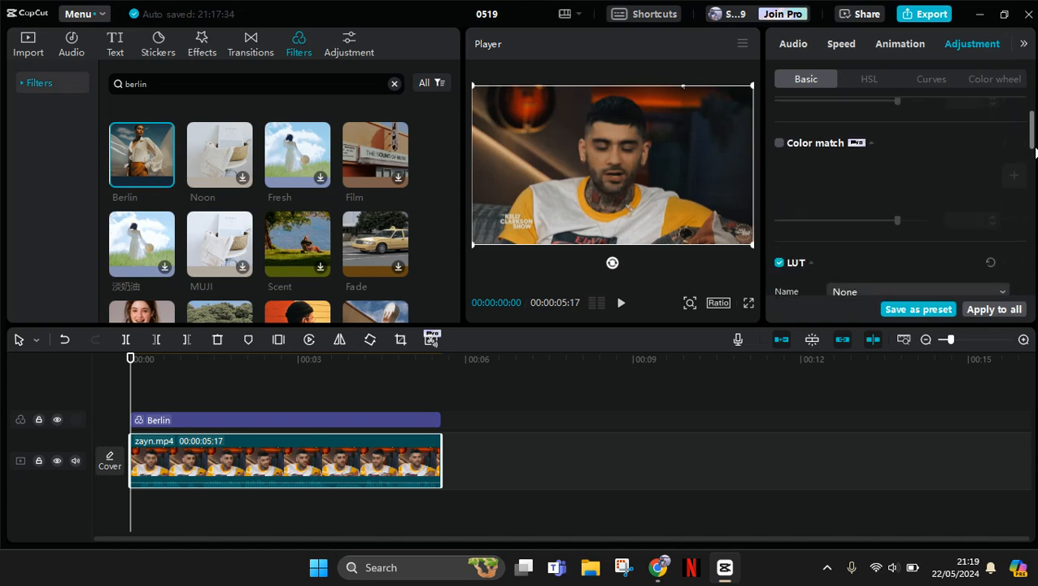
{"action": "scroll", "scroll_direction": "down", "scroll_amount": 3}
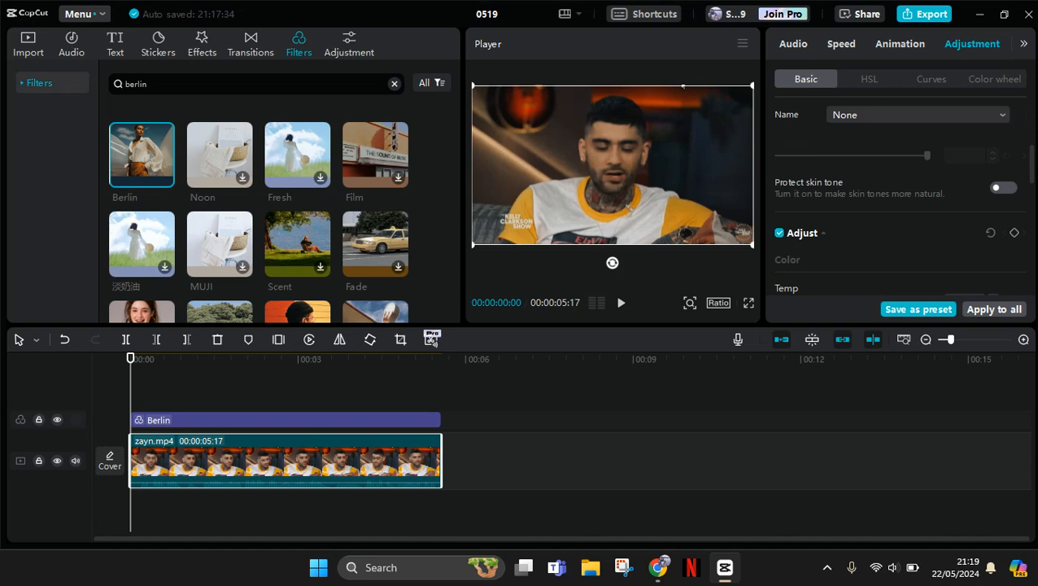
{"action": "scroll", "scroll_direction": "down", "scroll_amount": 3}
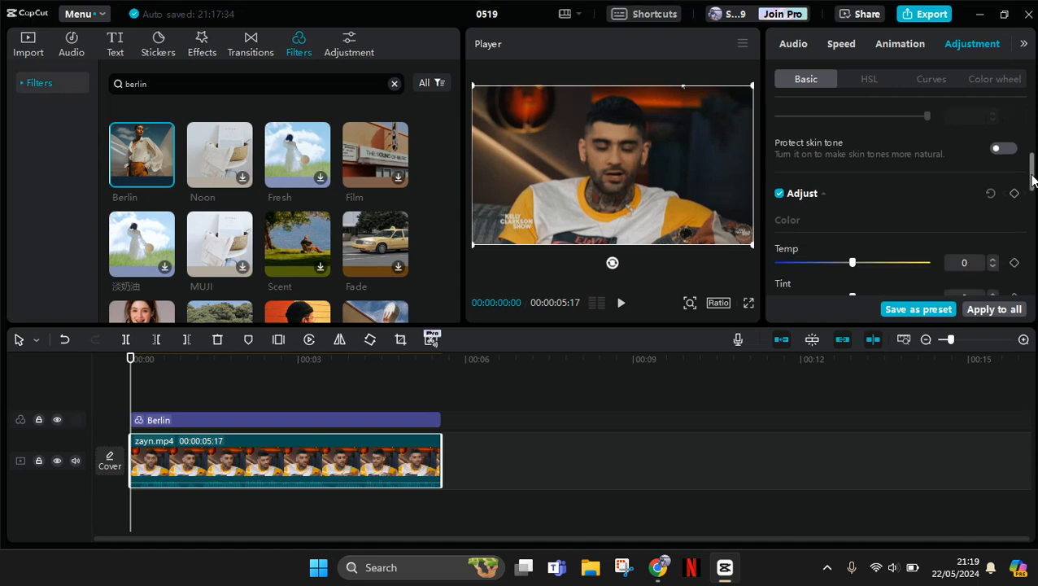
{"action": "scroll", "scroll_direction": "down", "scroll_amount": 3}
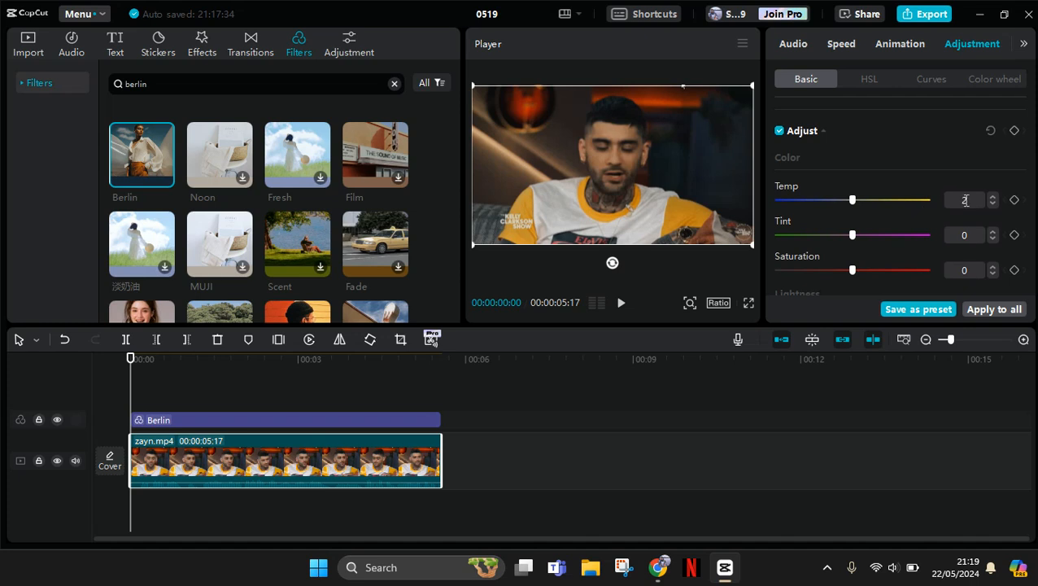
Warm the clip to temperature 22 and shift tint to -13 toward green
{"action": "left_click_drag", "start_coordinate": [852, 199], "coordinate": [885, 199]}
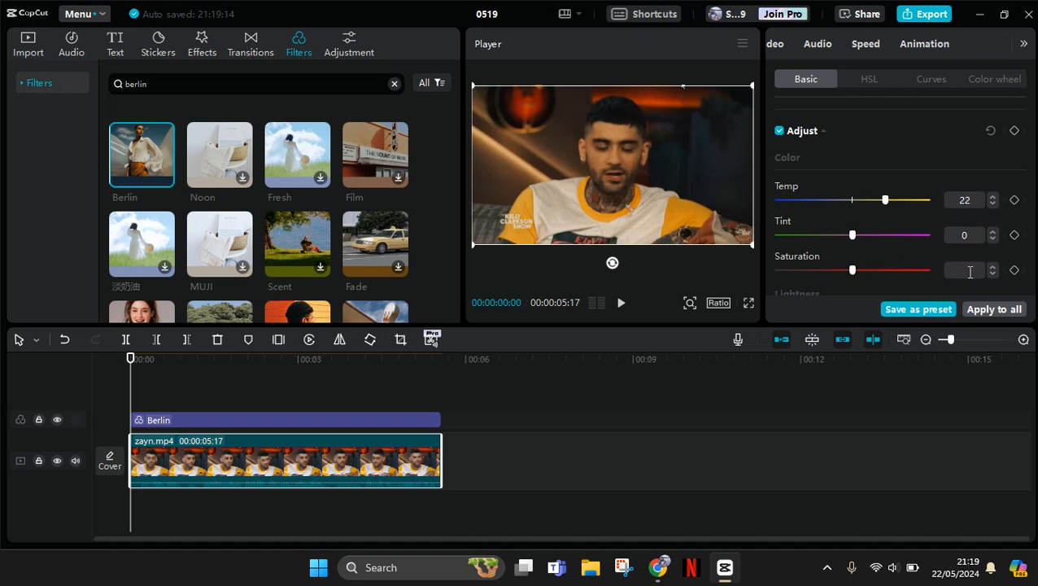
{"action": "left_click_drag", "start_coordinate": [853, 270], "coordinate": [837, 271]}
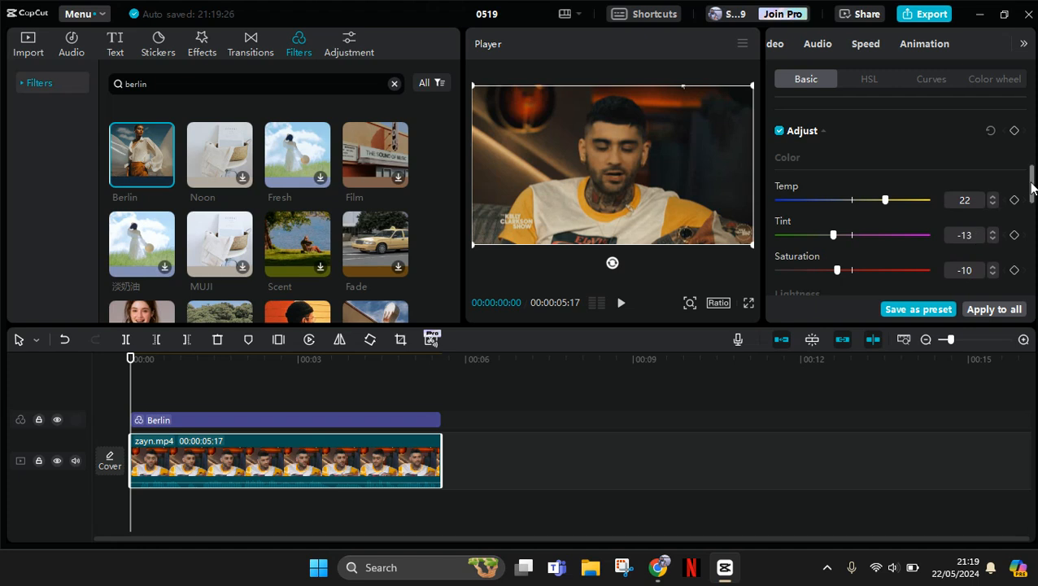
{"action": "scroll", "scroll_direction": "down", "scroll_amount": 3}
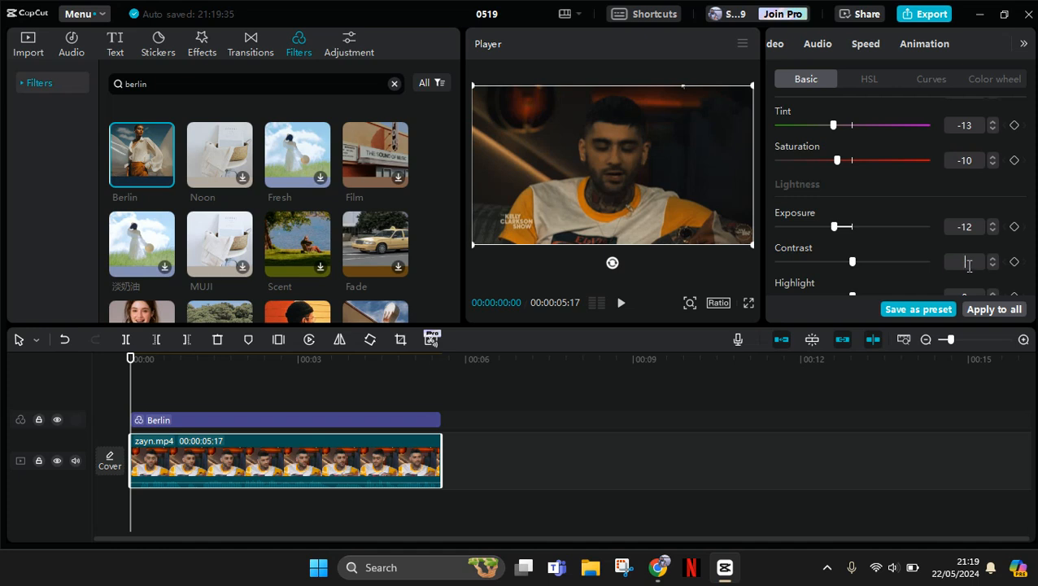
Set contrast -23, highlights 17 and whites -9 under Lightness
{"action": "left_click_drag", "start_coordinate": [852, 261], "coordinate": [817, 260]}
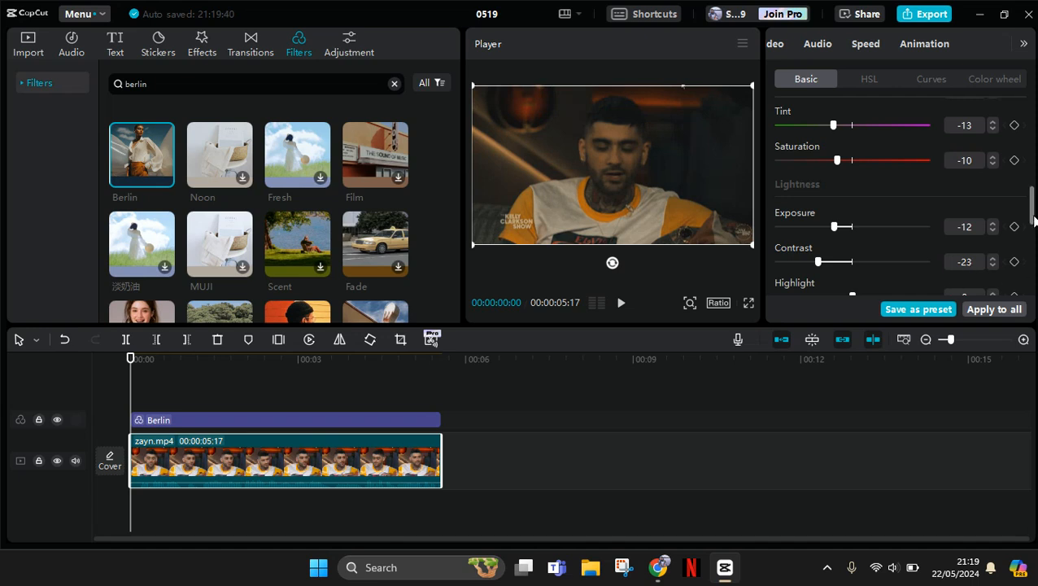
{"action": "scroll", "scroll_direction": "down", "scroll_amount": 3}
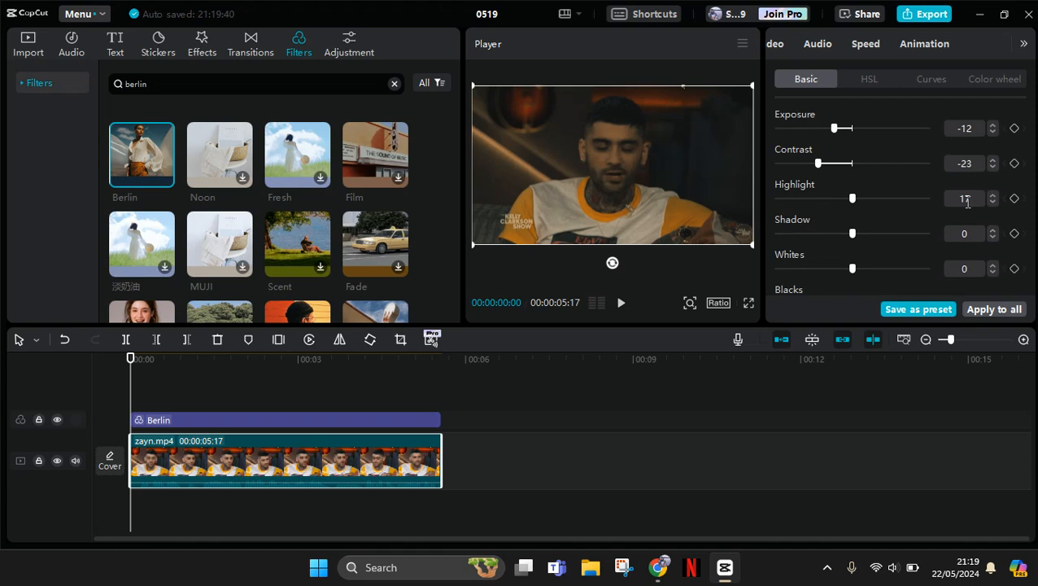
{"action": "left_click_drag", "start_coordinate": [853, 199], "coordinate": [877, 198]}
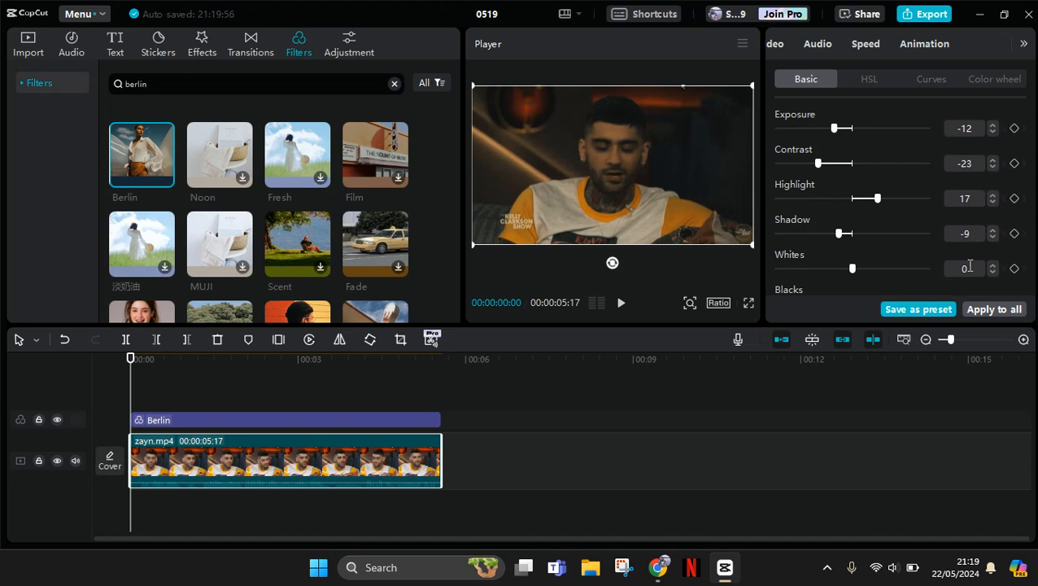
{"action": "left_click_drag", "start_coordinate": [853, 269], "coordinate": [845, 268]}
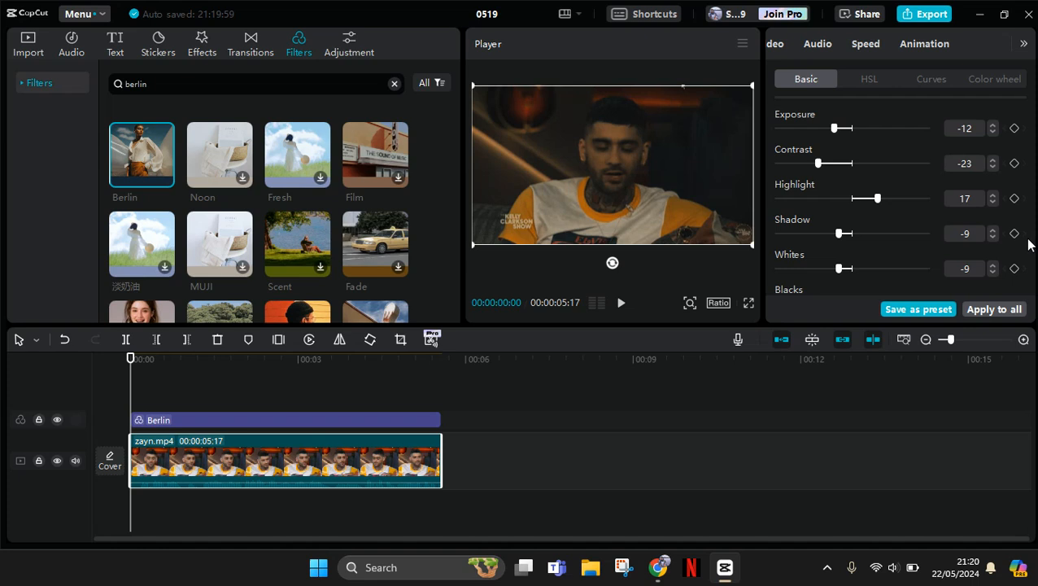
Raise brilliance to 29, play the graded clip, then reselect the Berlin filter at intensity 72
{"action": "scroll", "scroll_direction": "down", "scroll_amount": 3}
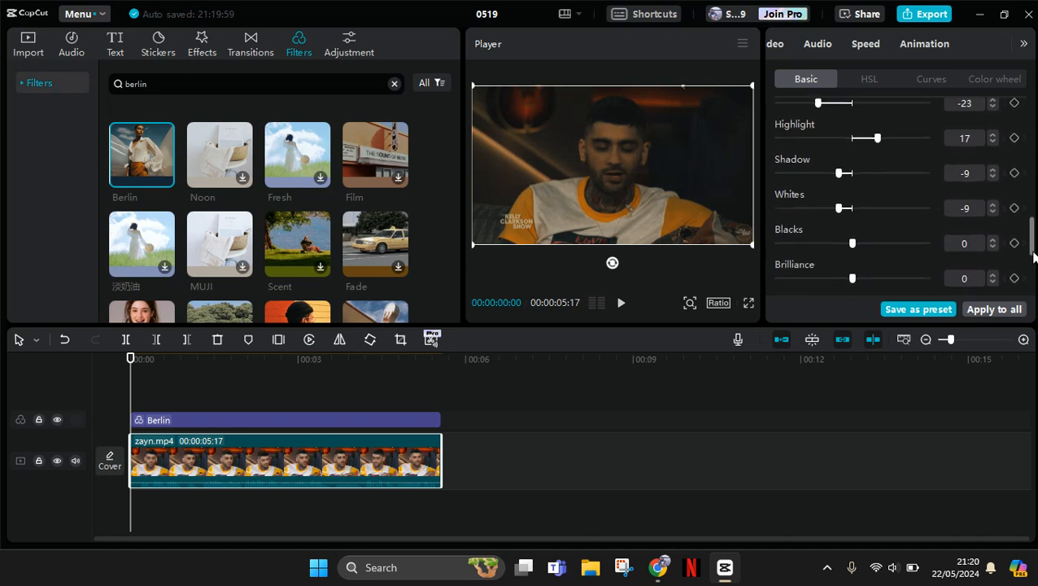
{"action": "scroll", "scroll_direction": "down", "scroll_amount": 3}
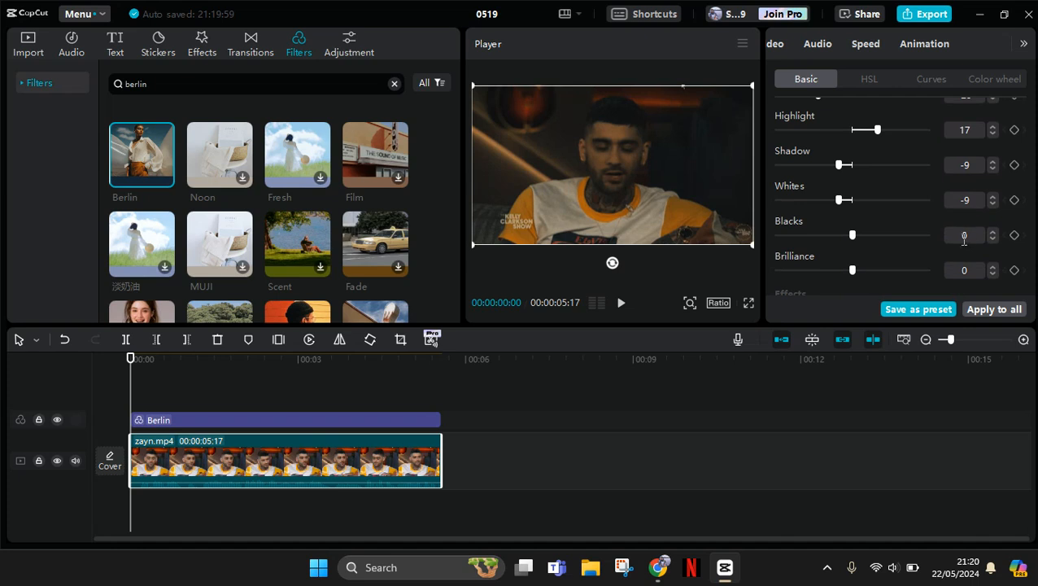
{"action": "mouse_move", "coordinate": [967, 273]}
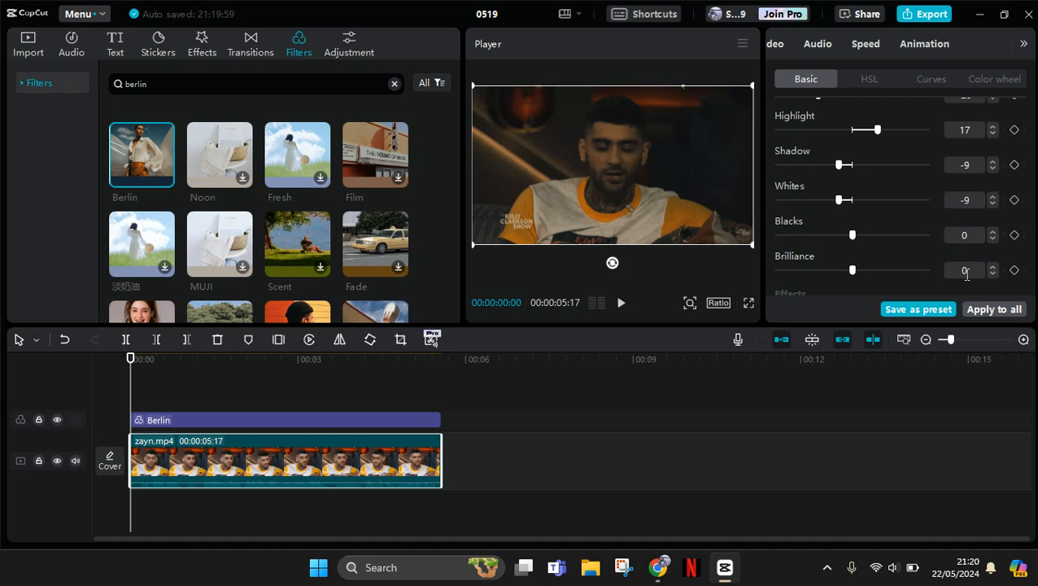
{"action": "left_click_drag", "start_coordinate": [853, 270], "coordinate": [896, 270]}
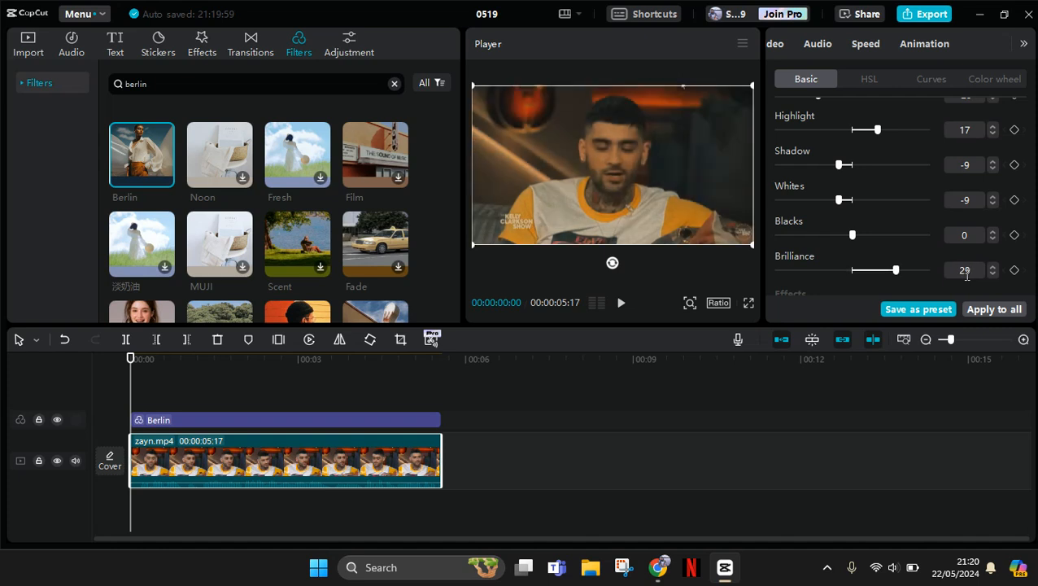
{"action": "left_click", "coordinate": [388, 358]}
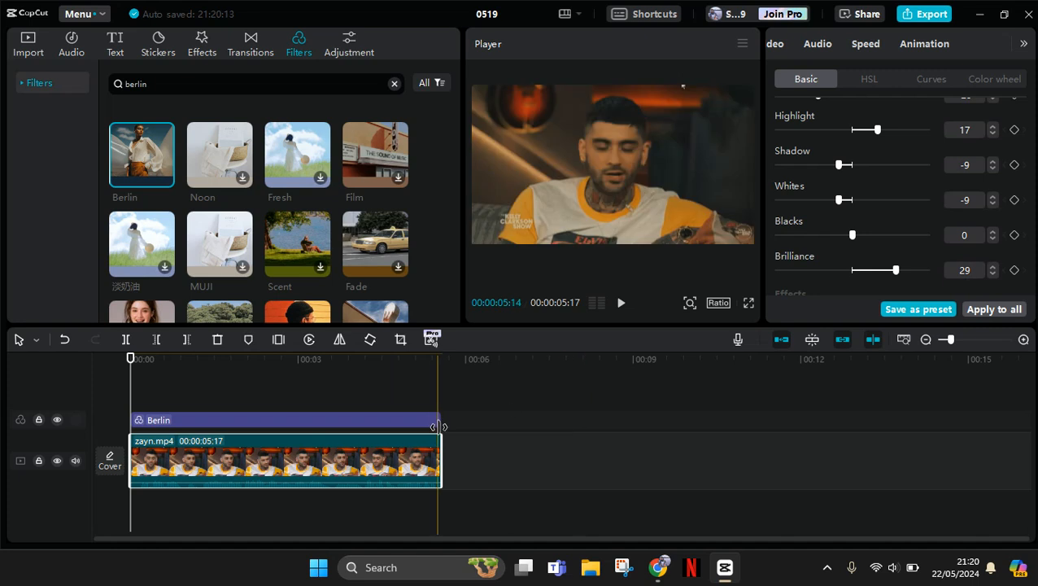
{"action": "left_click", "coordinate": [285, 420]}
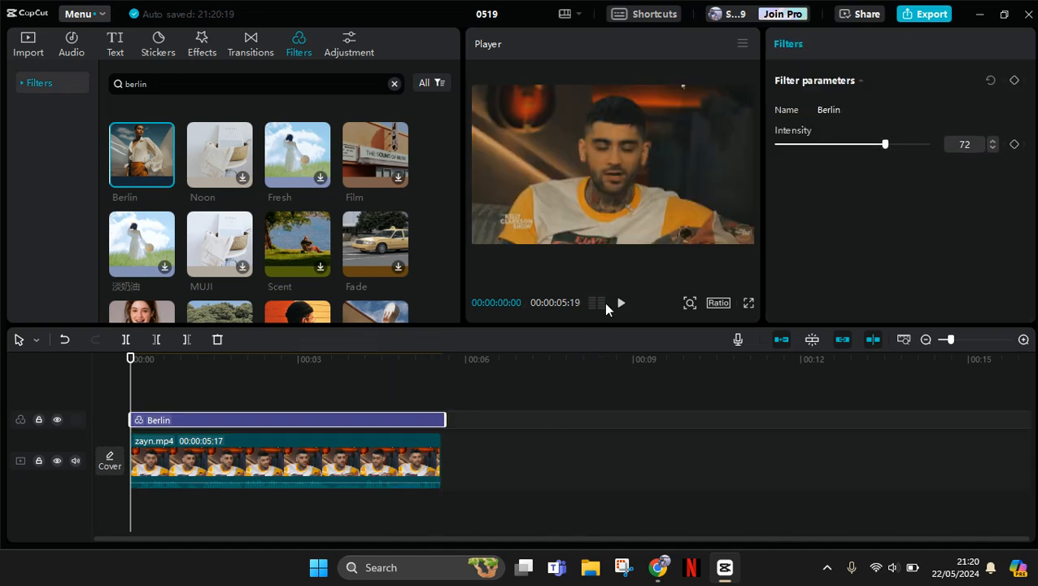